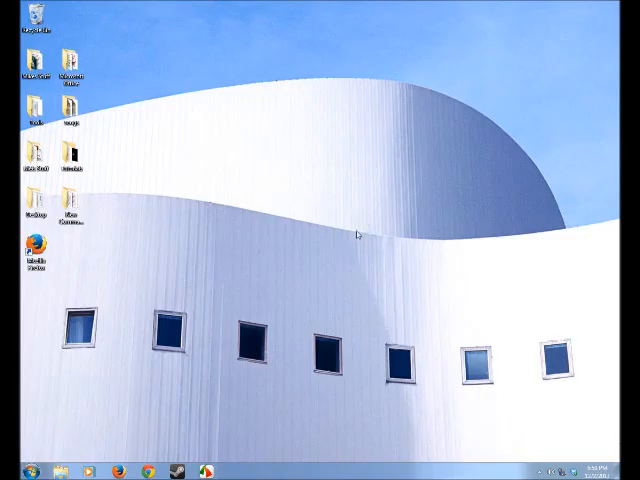
pyautogui.moveTo(371, 241)
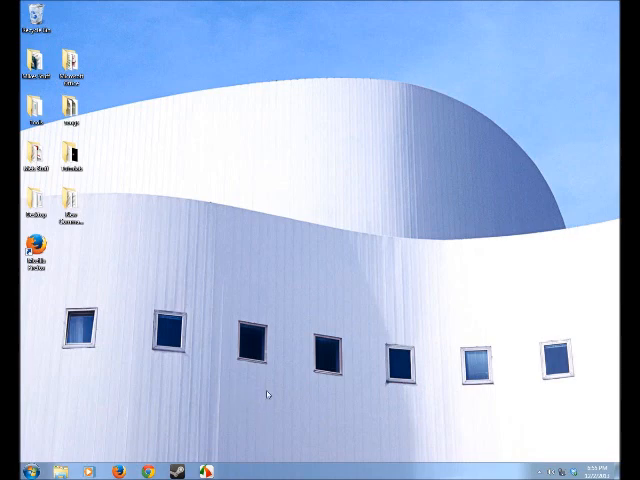
pyautogui.moveTo(228, 387)
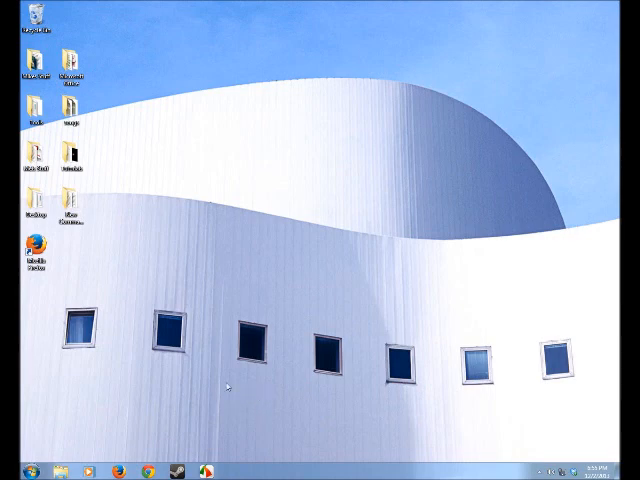
pyautogui.moveTo(52, 453)
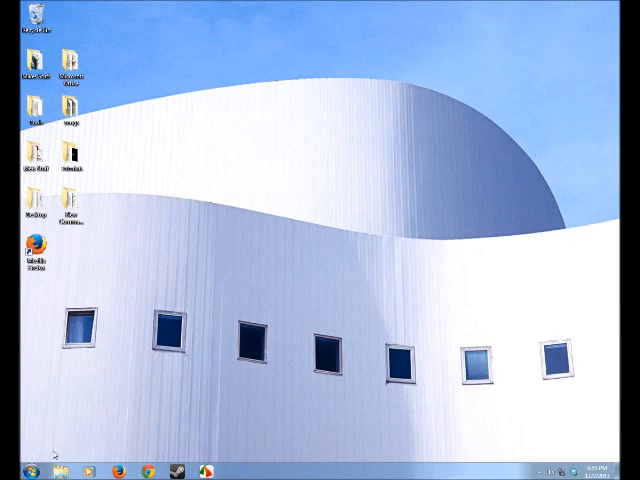
# Step: Launch Command Prompt from Start > All Programs > Accessories
pyautogui.click(13, 470)
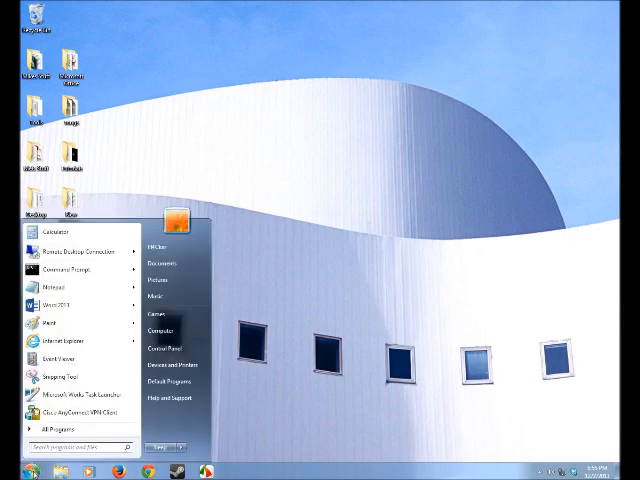
pyautogui.moveTo(67, 429)
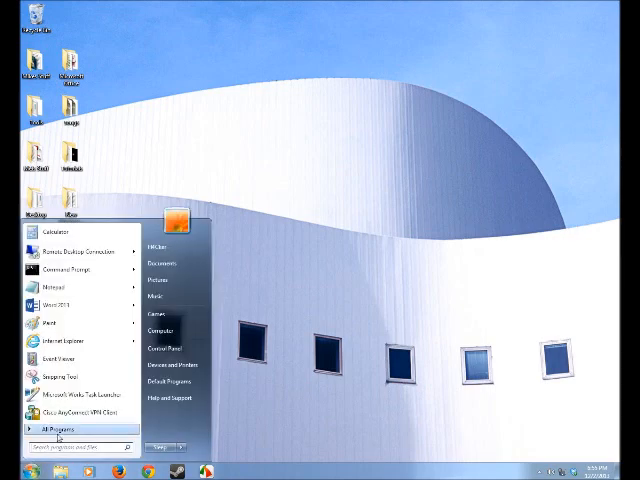
pyautogui.click(72, 428)
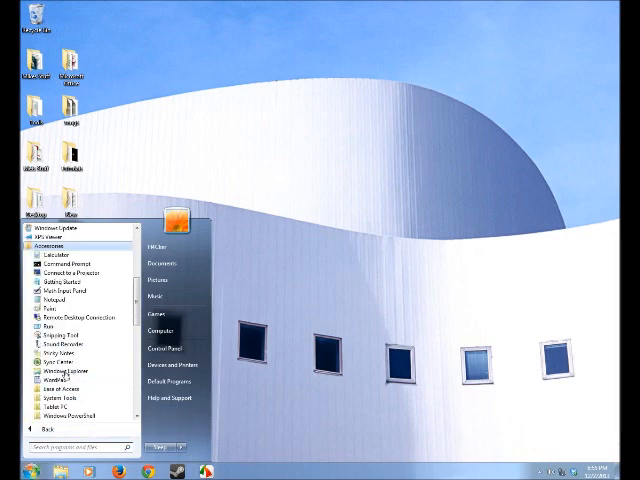
pyautogui.click(67, 263)
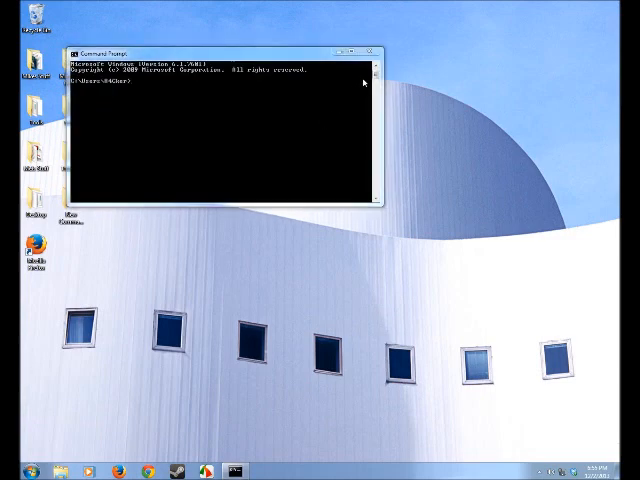
# Step: Search the Start menu for 'cmd' to relaunch Command Prompt
pyautogui.click(12, 469)
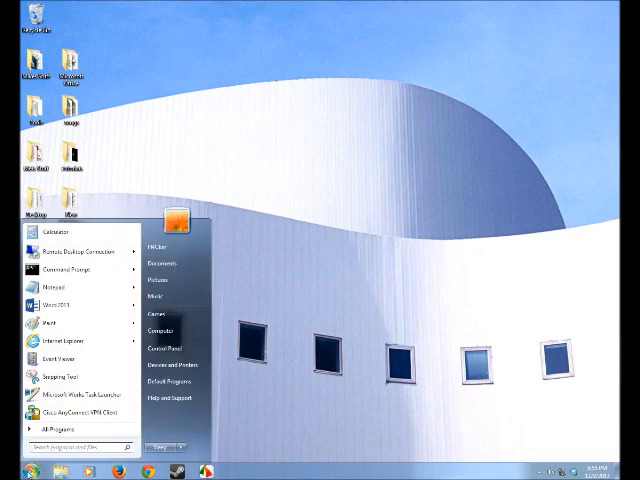
pyautogui.write('cmd')
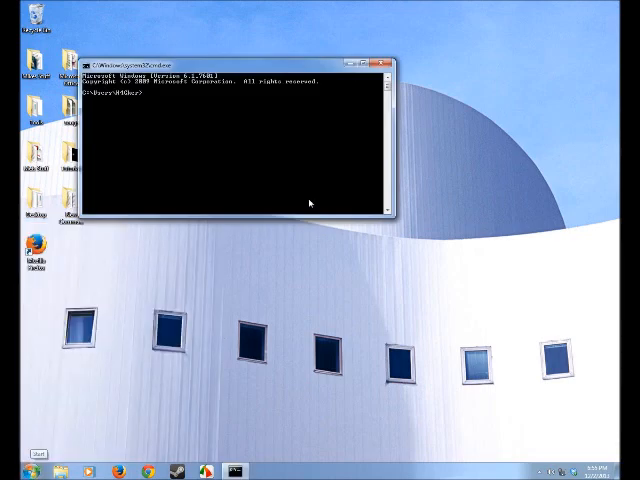
pyautogui.moveTo(131, 369)
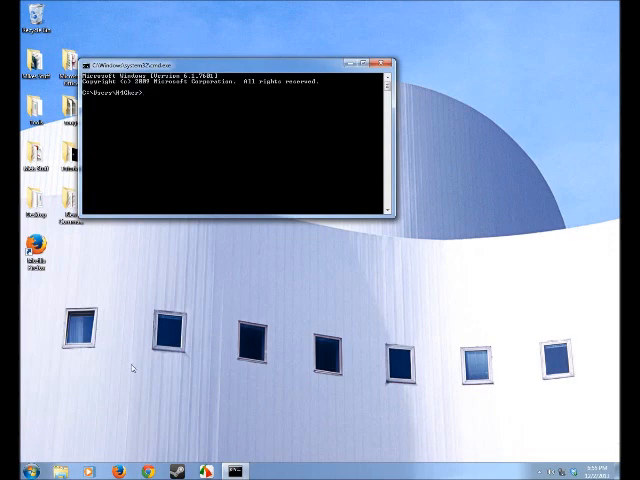
pyautogui.moveTo(427, 58)
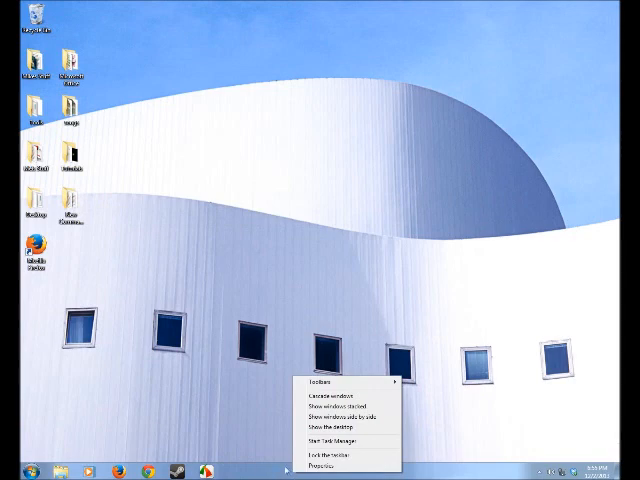
# Step: Start Task Manager and run cmd as a new task
pyautogui.click(323, 442)
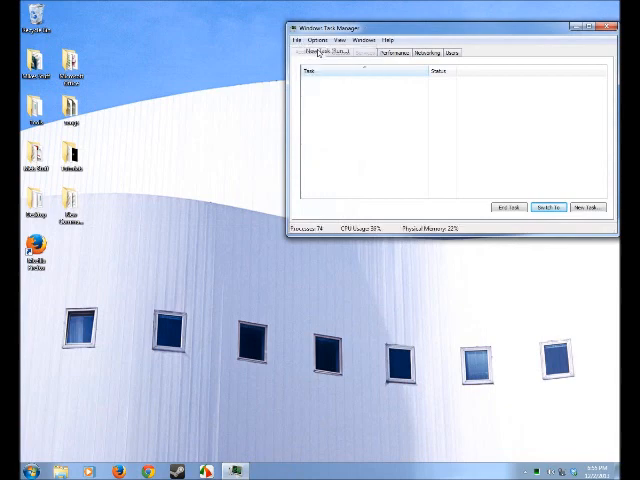
pyautogui.click(585, 207)
pyautogui.write('cmd.exe')
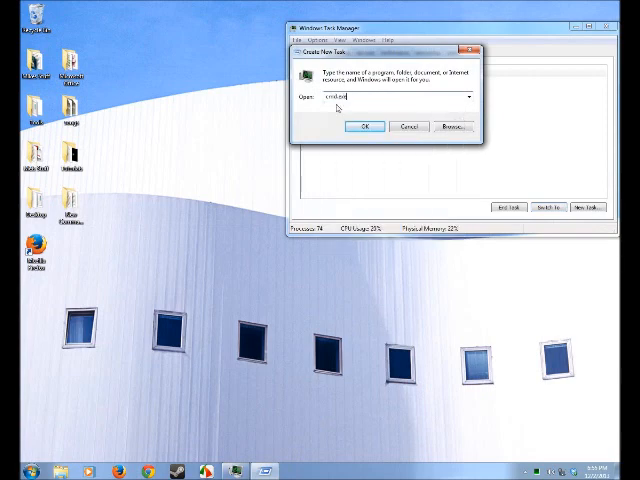
pyautogui.click(365, 126)
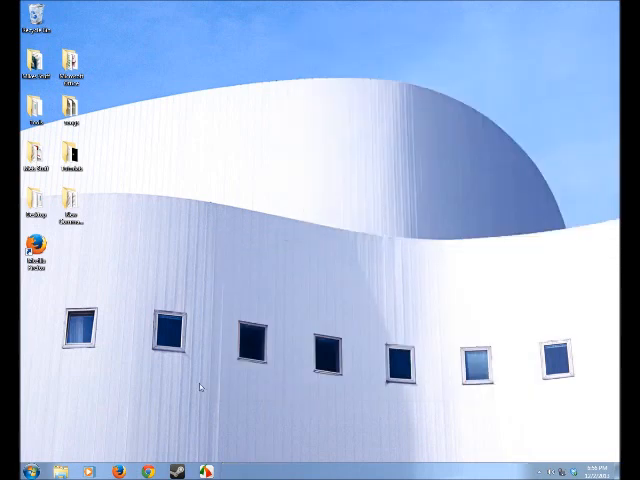
# Step: Launch cmd.exe from C:\Windows\System32 in Windows Explorer, then close the windows
pyautogui.click(62, 470)
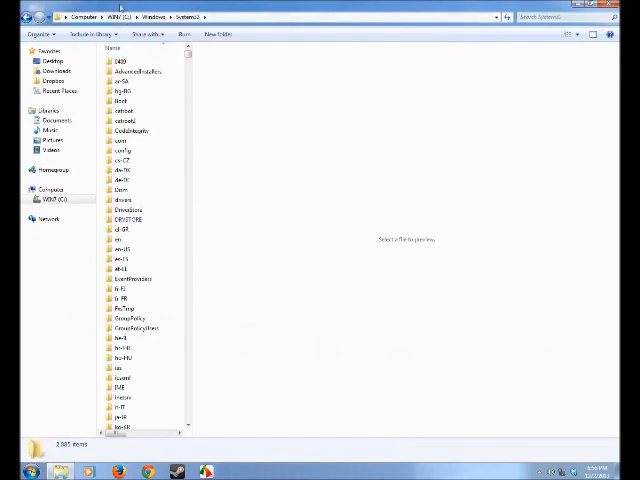
pyautogui.click(132, 130)
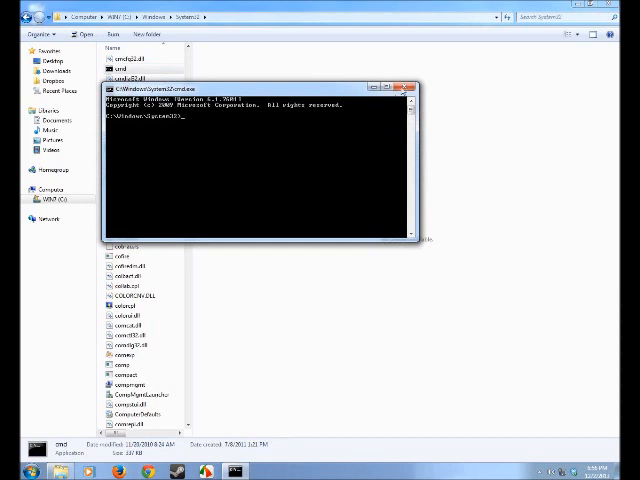
pyautogui.click(411, 89)
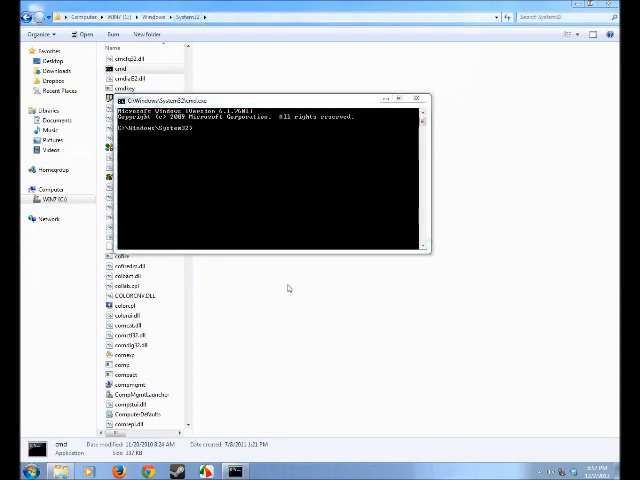
pyautogui.click(417, 96)
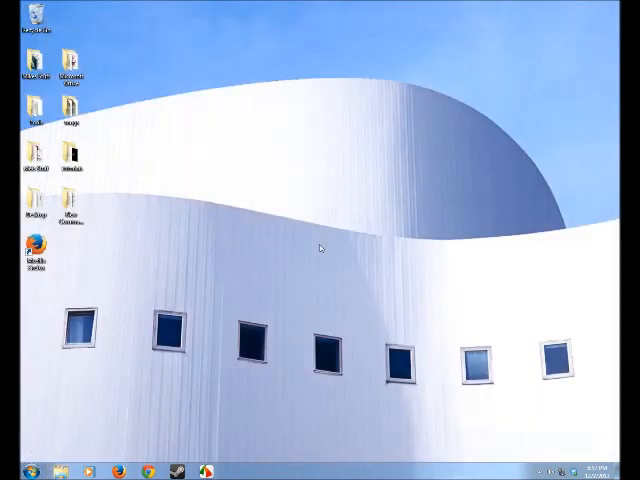
# Step: Start a new desktop shortcut and browse for its target
pyautogui.rightClick(320, 250)
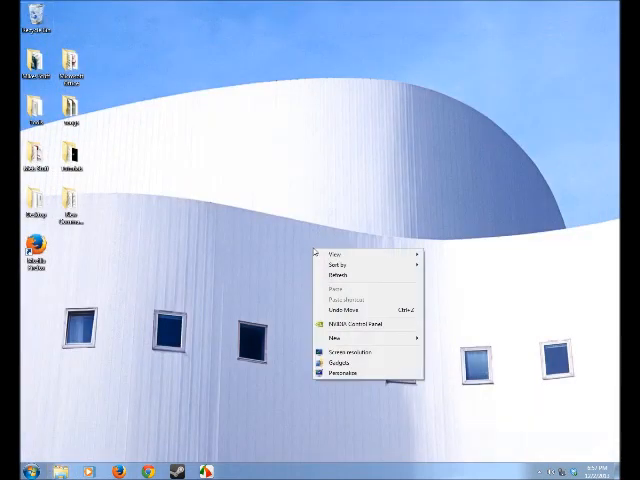
pyautogui.click(327, 349)
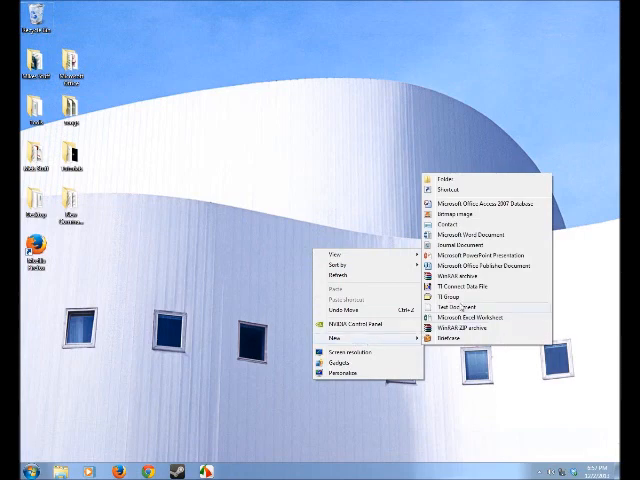
pyautogui.click(443, 187)
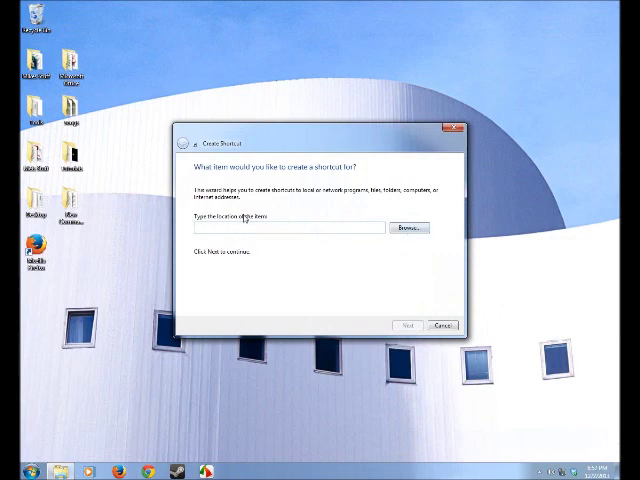
pyautogui.moveTo(351, 224)
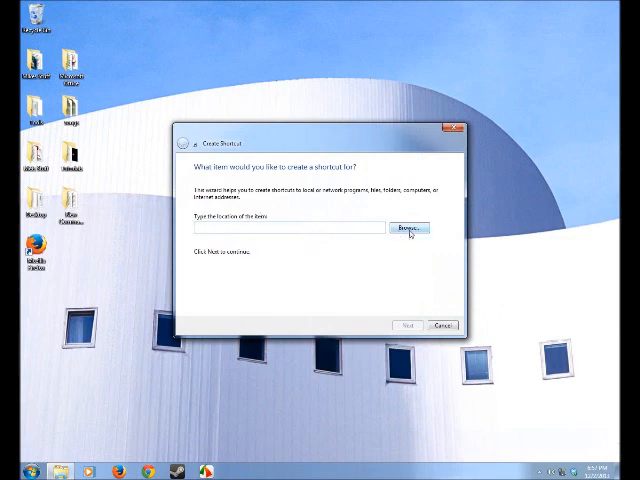
pyautogui.moveTo(298, 240)
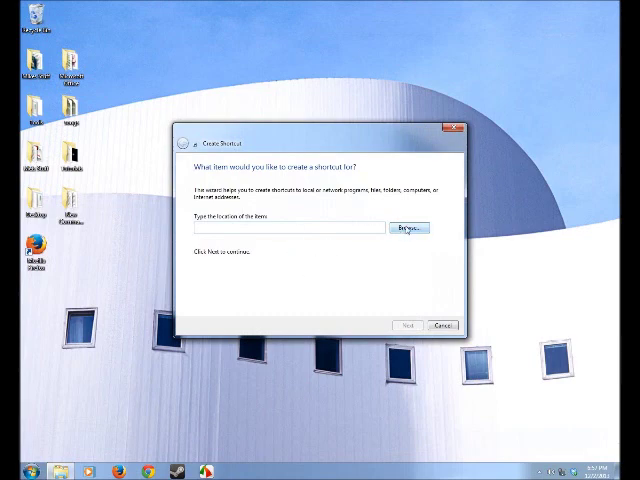
pyautogui.click(408, 228)
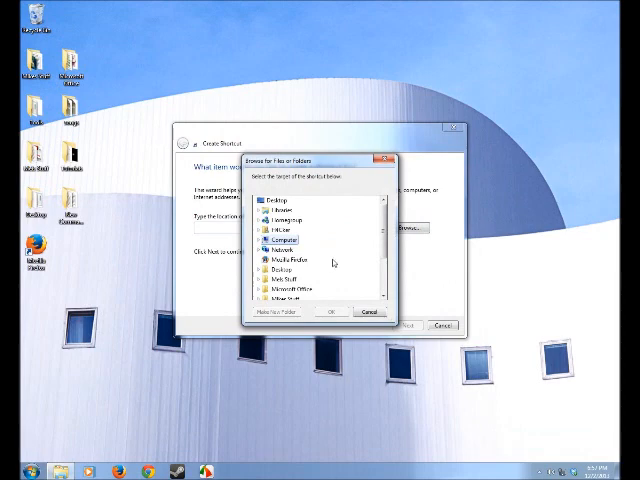
# Step: Select C:\Windows\System32\cmd.exe as the shortcut target and continue to naming
pyautogui.click(261, 240)
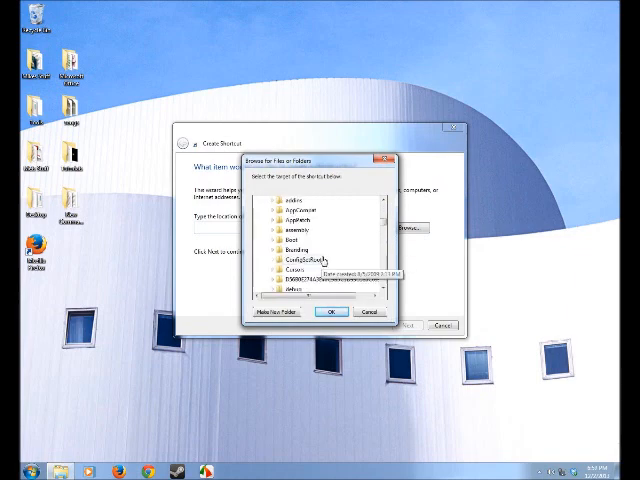
pyautogui.scroll(-3)
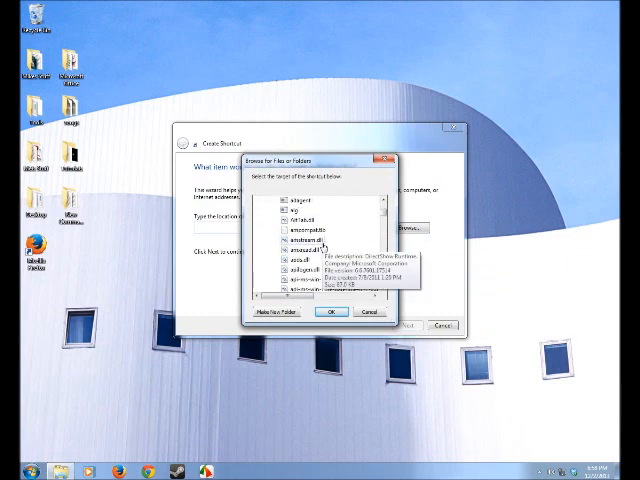
pyautogui.scroll(-3)
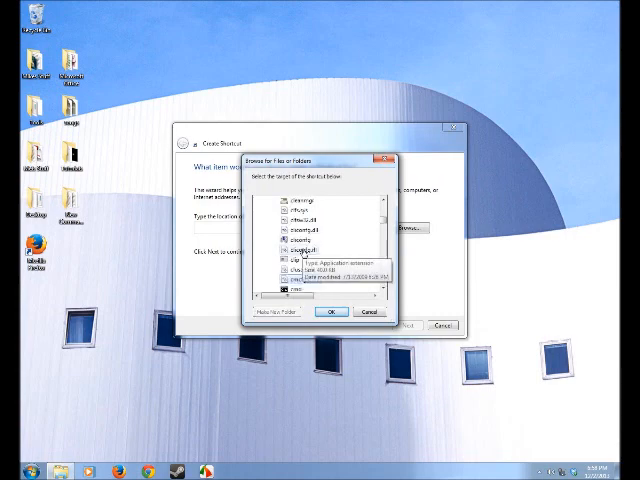
pyautogui.scroll(-3)
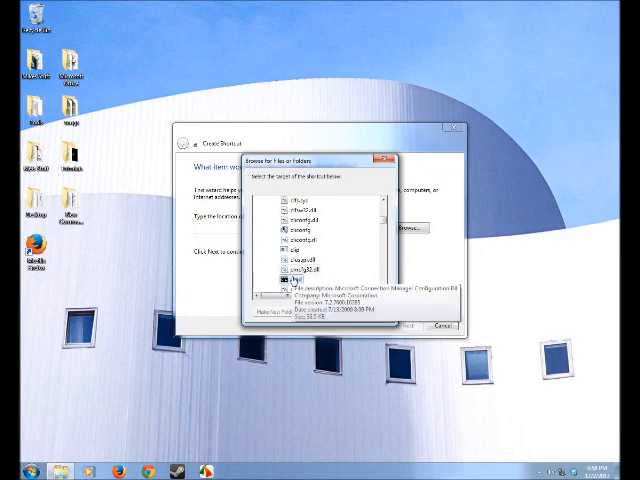
pyautogui.click(391, 324)
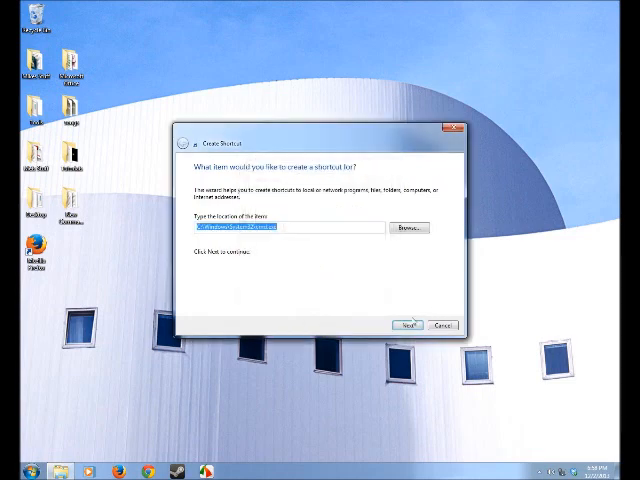
pyautogui.click(406, 325)
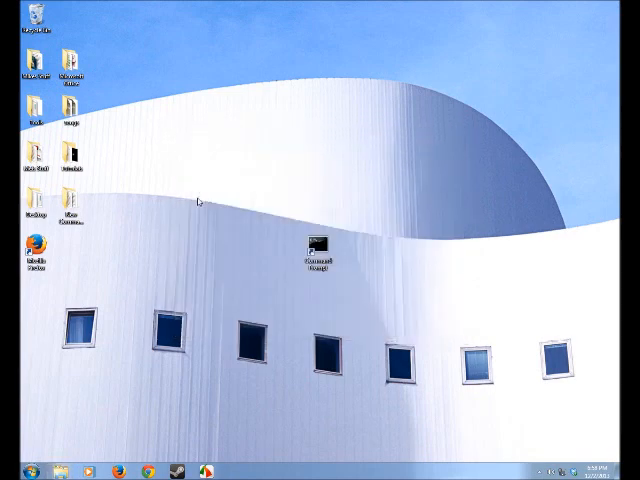
# Step: Run Command Prompt from the desktop shortcut, close it, and pin it to the taskbar
pyautogui.doubleClick(316, 250)
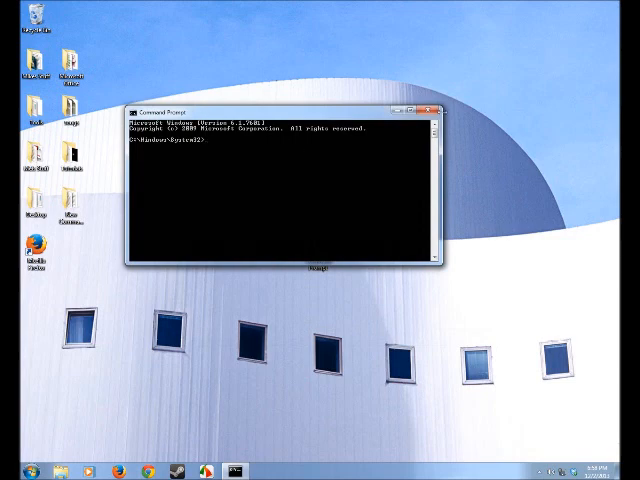
pyautogui.click(410, 101)
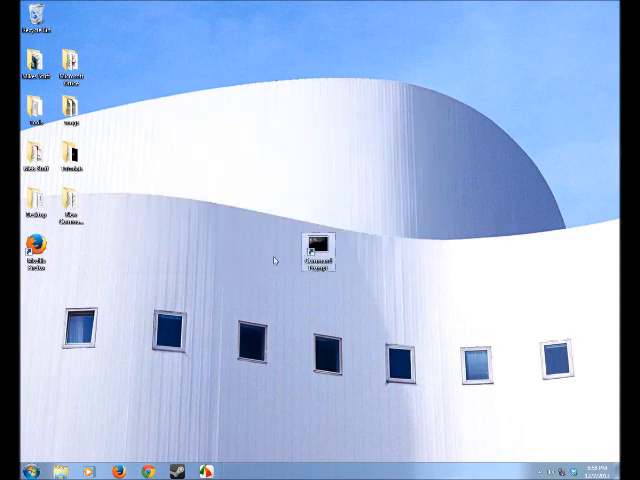
pyautogui.rightClick(320, 248)
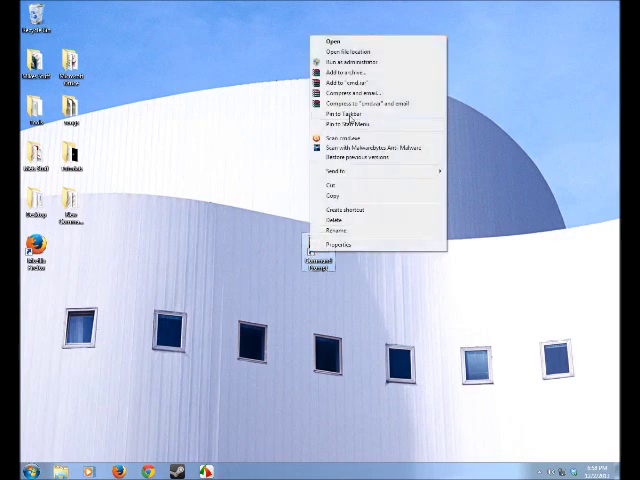
pyautogui.click(338, 119)
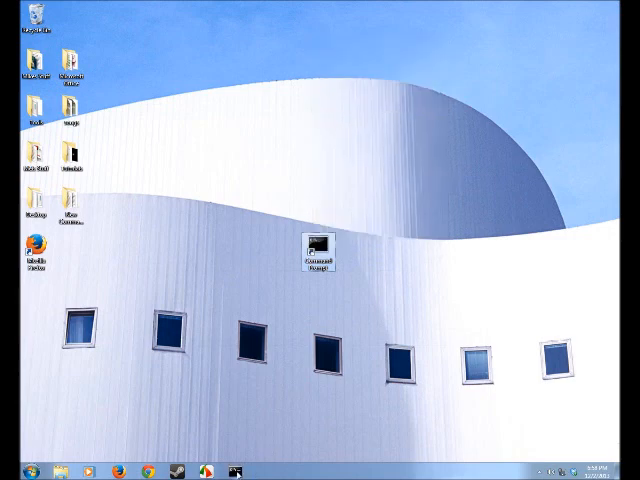
# Step: Launch Command Prompt from the pinned taskbar entry and its jump list, closing each window
pyautogui.doubleClick(318, 253)
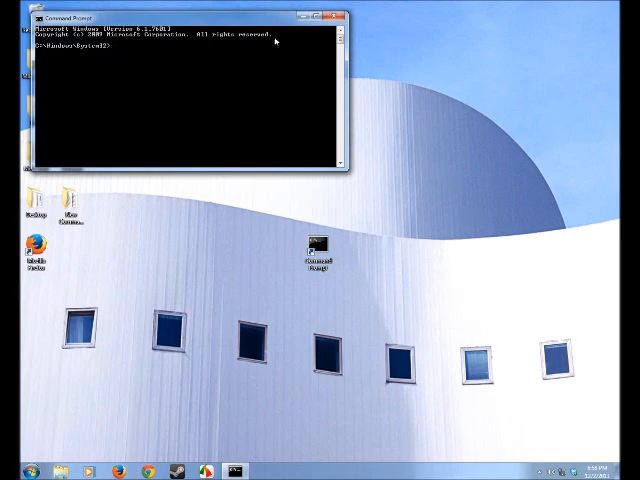
pyautogui.click(343, 16)
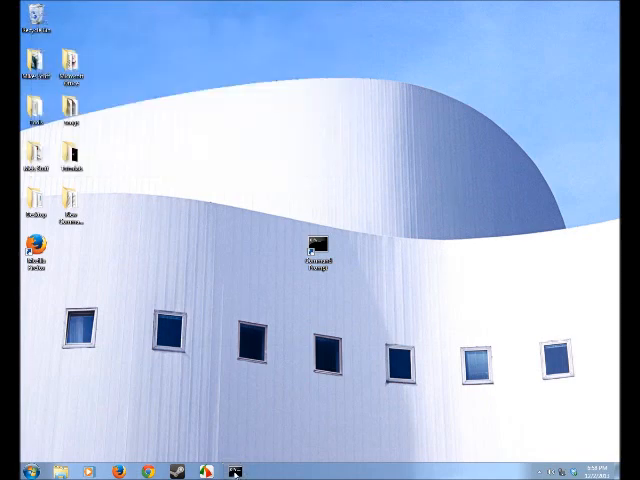
pyautogui.doubleClick(317, 250)
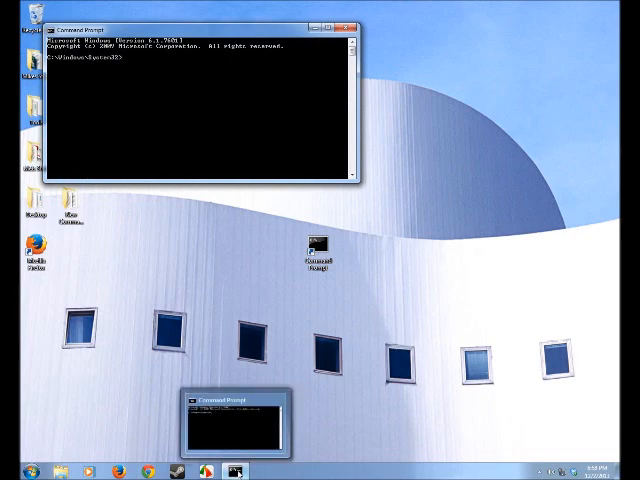
pyautogui.rightClick(229, 429)
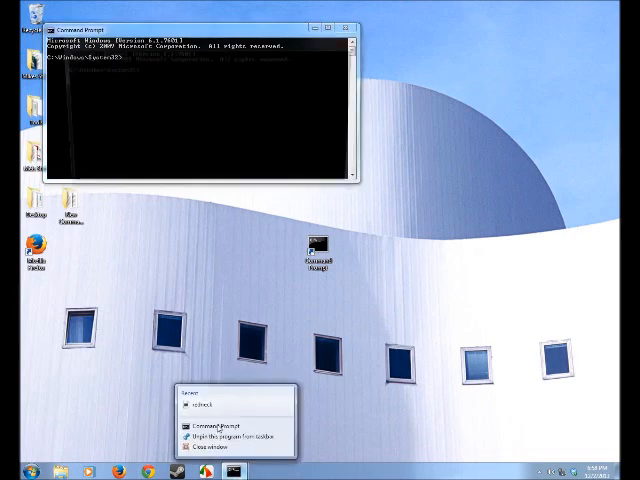
pyautogui.click(213, 424)
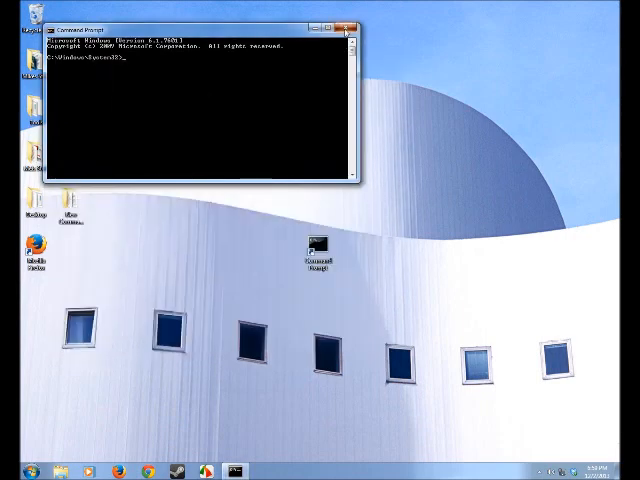
pyautogui.click(351, 29)
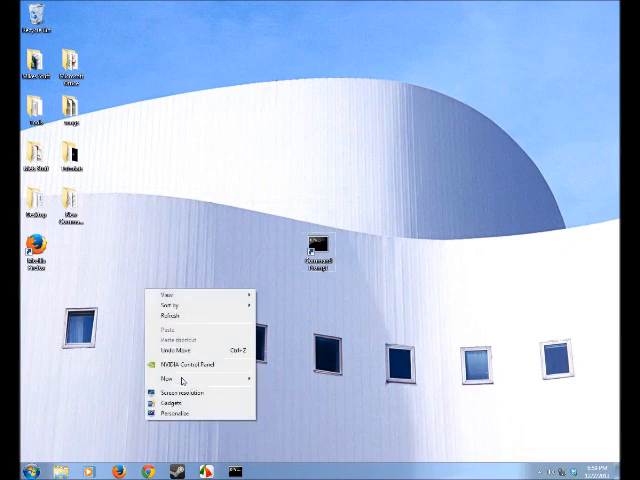
# Step: Create a text document, save it from Notepad as command.bat with All Files type, and close Notepad
pyautogui.click(163, 378)
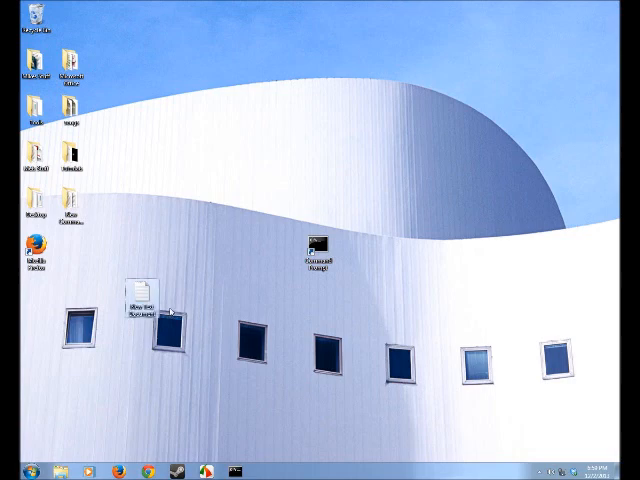
pyautogui.doubleClick(142, 312)
pyautogui.write('cmd.exe')
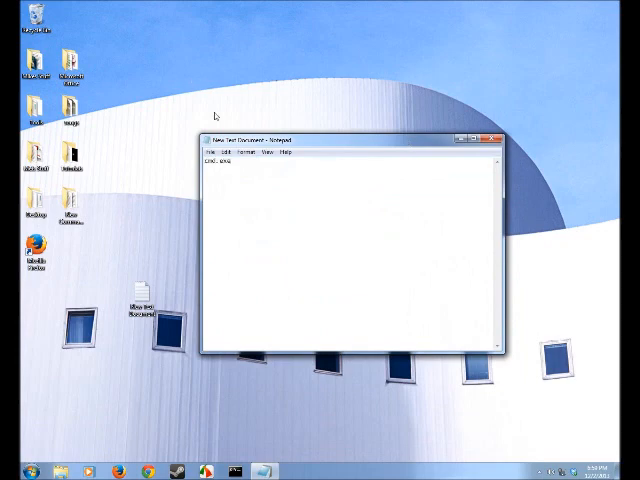
pyautogui.click(212, 152)
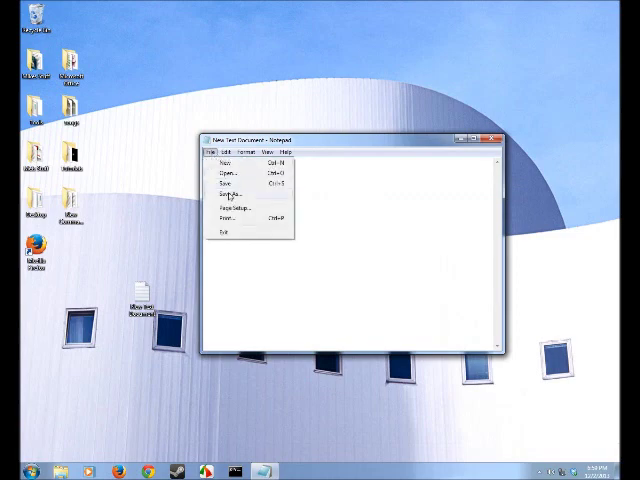
pyautogui.click(228, 188)
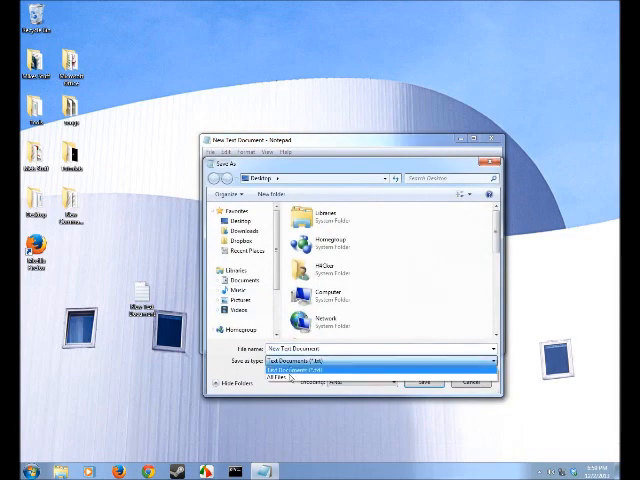
pyautogui.click(290, 378)
pyautogui.write('command.bat')
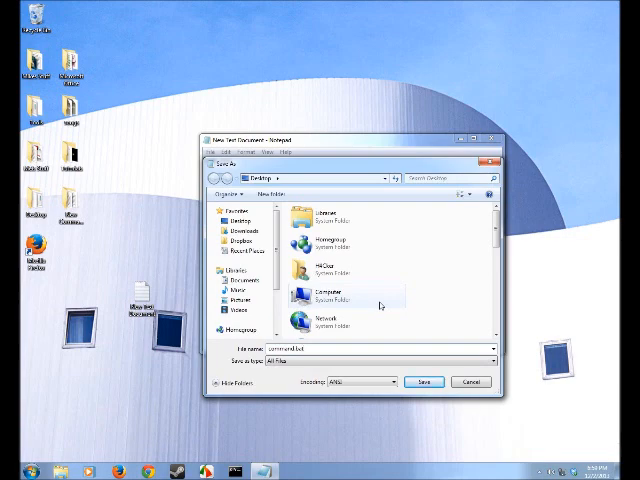
pyautogui.click(425, 382)
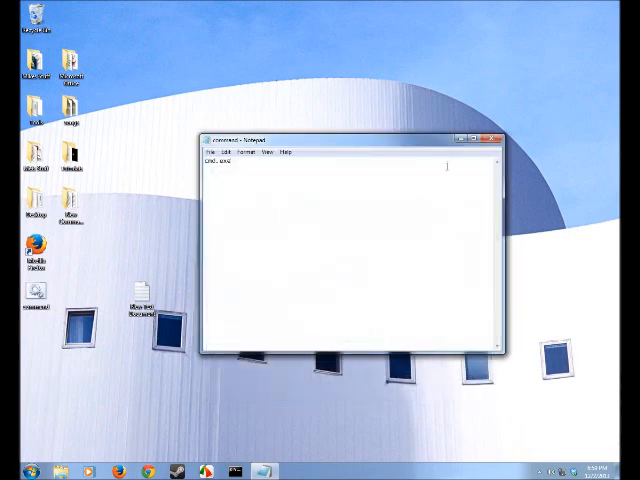
pyautogui.click(499, 139)
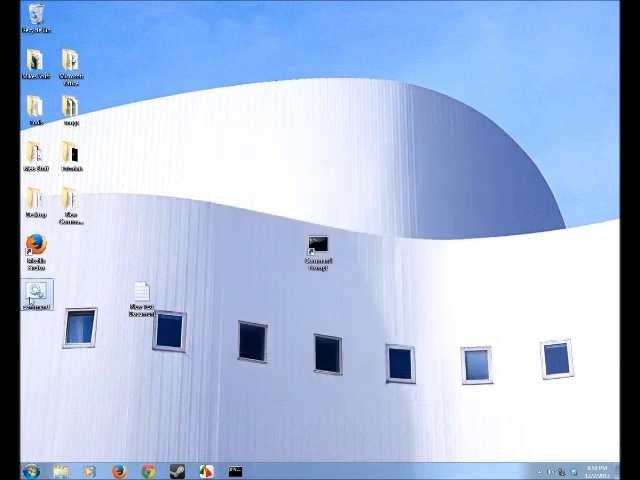
# Step: Move command.bat to the upper middle of the desktop, run it, and close Command Prompt
pyautogui.moveTo(38, 295); pyautogui.dragTo(210, 160)
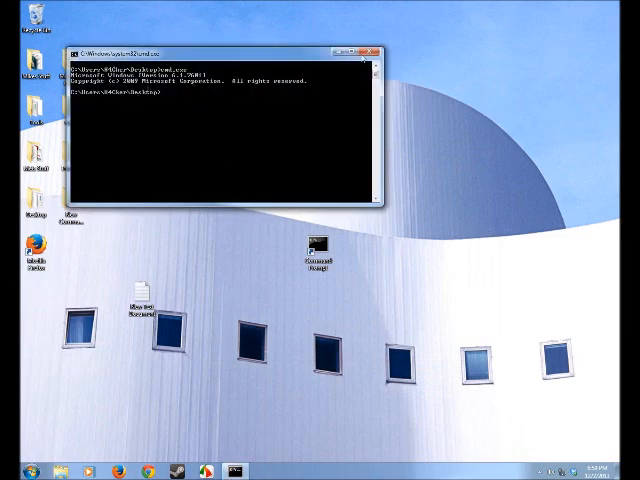
pyautogui.click(370, 46)
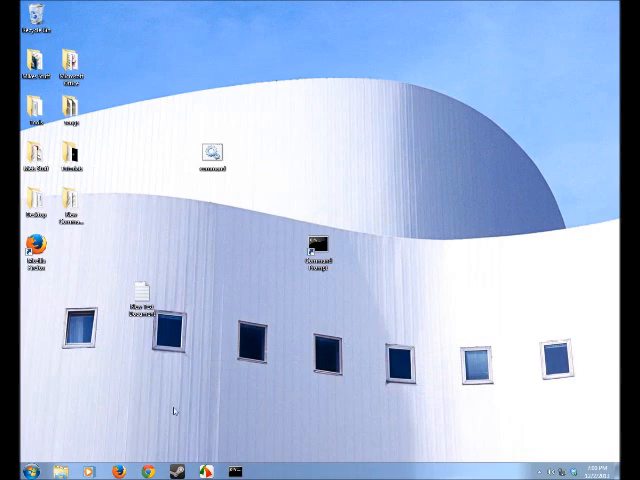
pyautogui.click(13, 469)
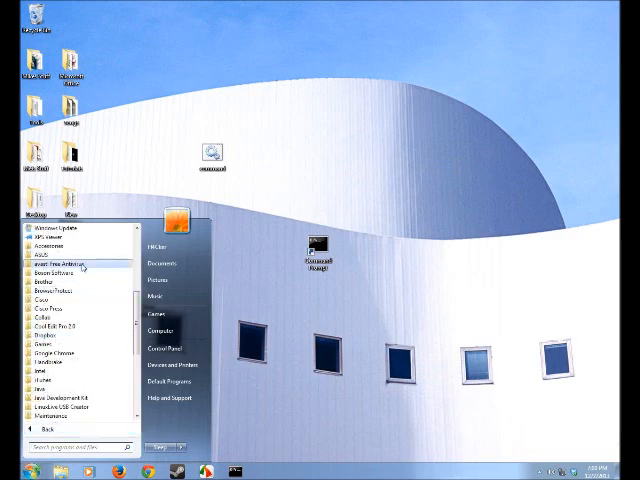
pyautogui.click(48, 245)
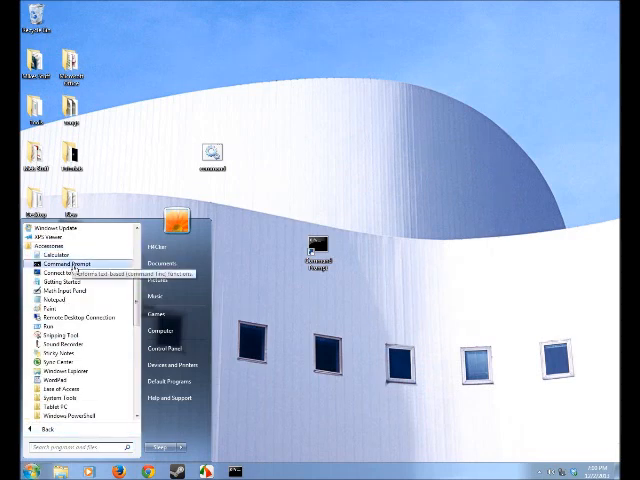
pyautogui.rightClick(48, 263)
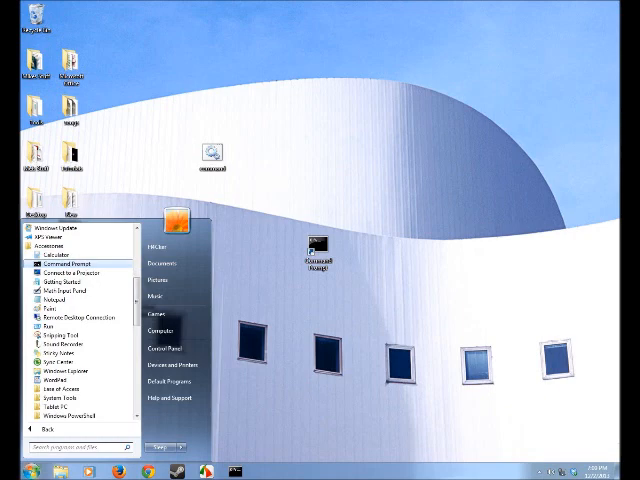
pyautogui.click(67, 265)
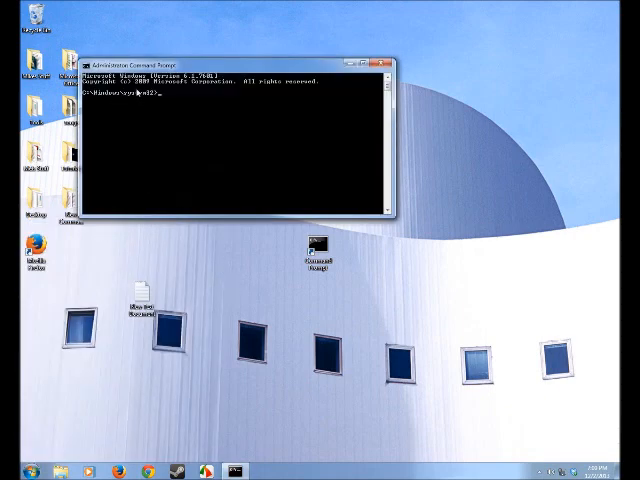
pyautogui.moveTo(162, 105)
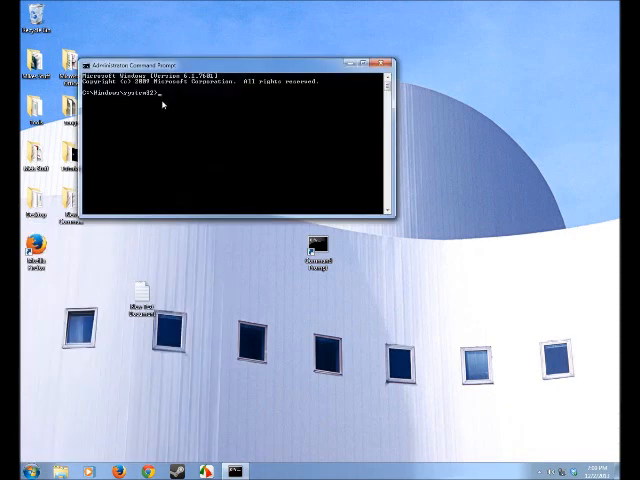
pyautogui.click(383, 61)
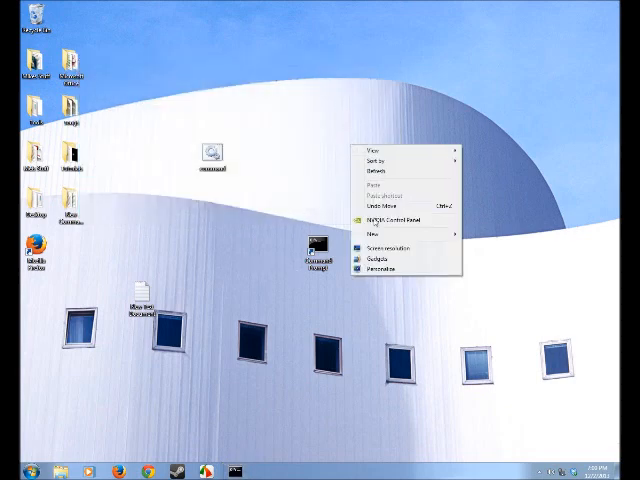
# Step: Make a new desktop shortcut to C:\Windows\System32\cmd.exe named 'Command Prompt'
pyautogui.click(374, 222)
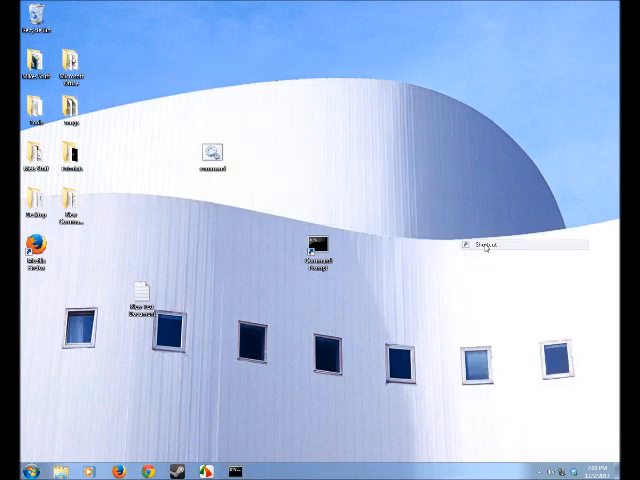
pyautogui.click(400, 232)
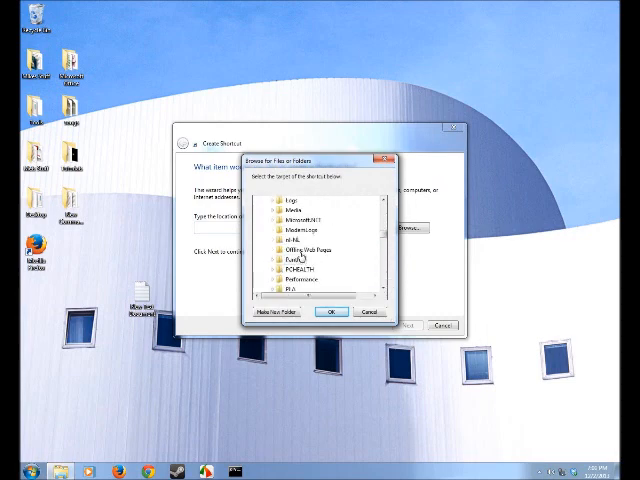
pyautogui.scroll(-3)
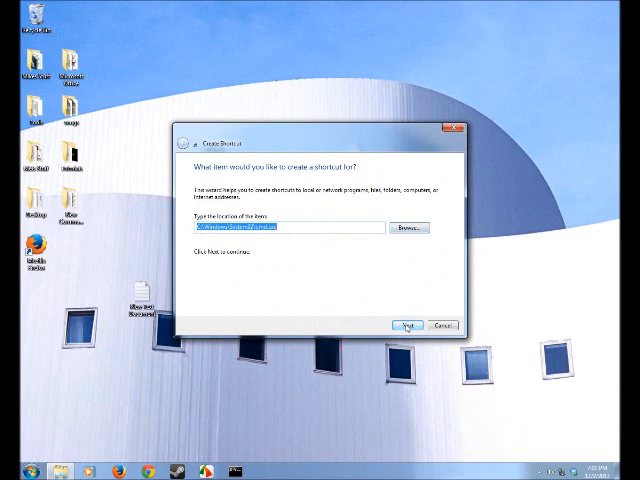
pyautogui.click(405, 324)
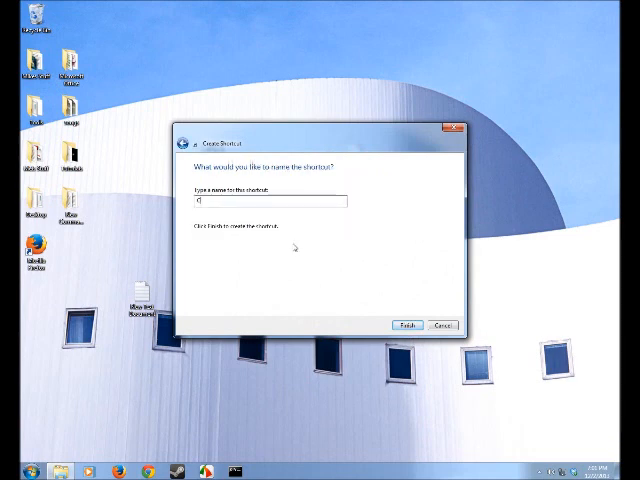
pyautogui.write('Command P')
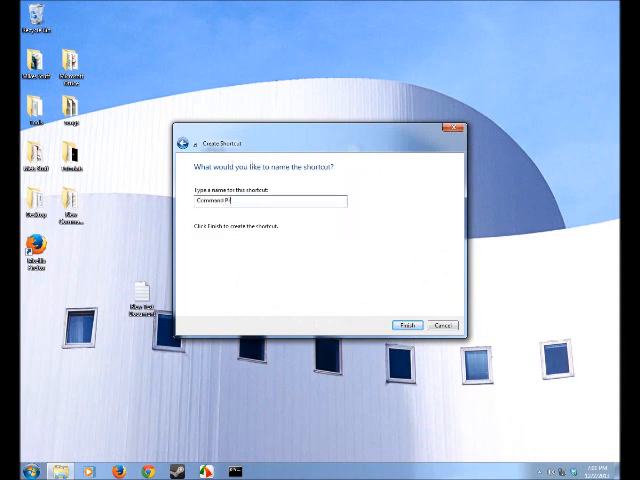
pyautogui.write('rompt')
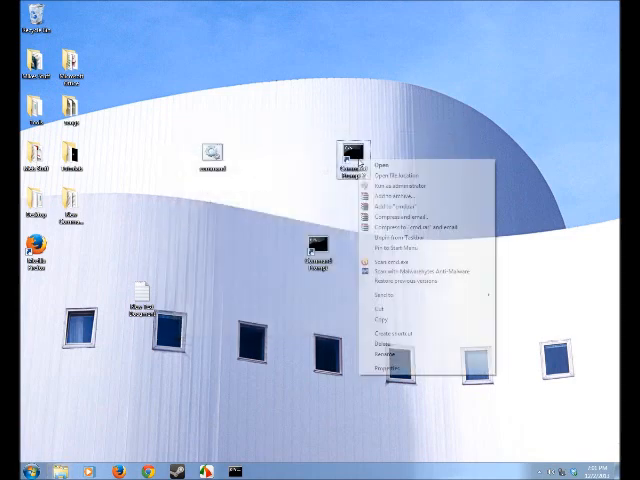
# Step: Set the Command Prompt 2 shortcut's advanced properties to Run as administrator and confirm
pyautogui.click(383, 369)
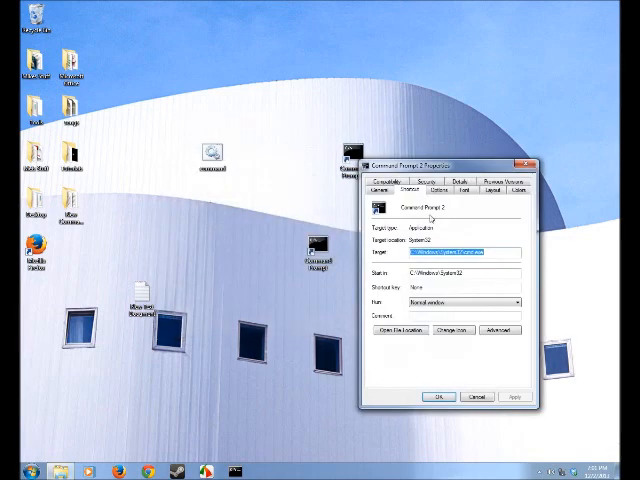
pyautogui.click(497, 330)
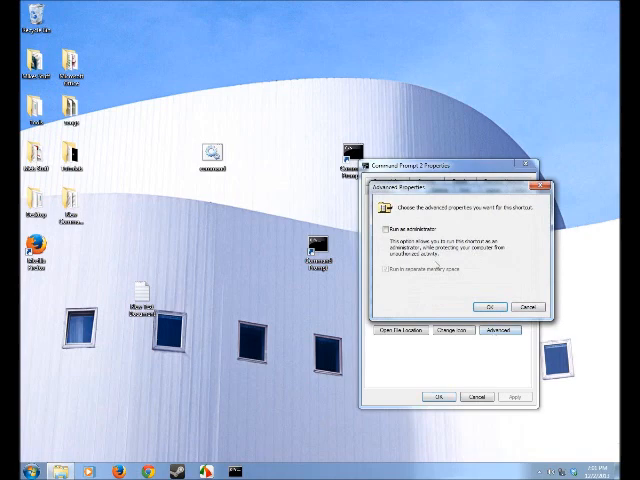
pyautogui.click(377, 234)
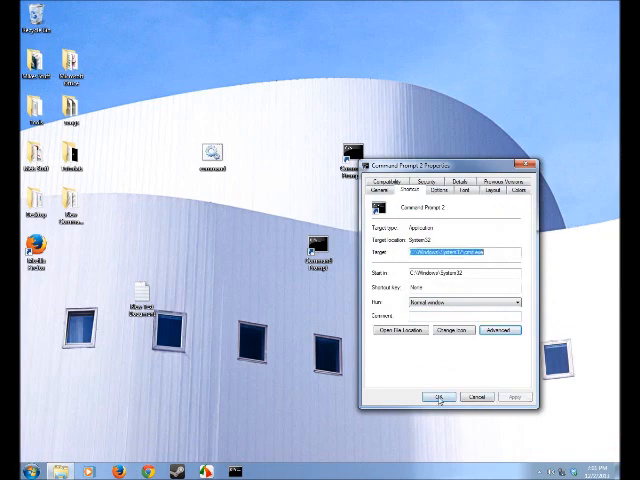
pyautogui.click(438, 396)
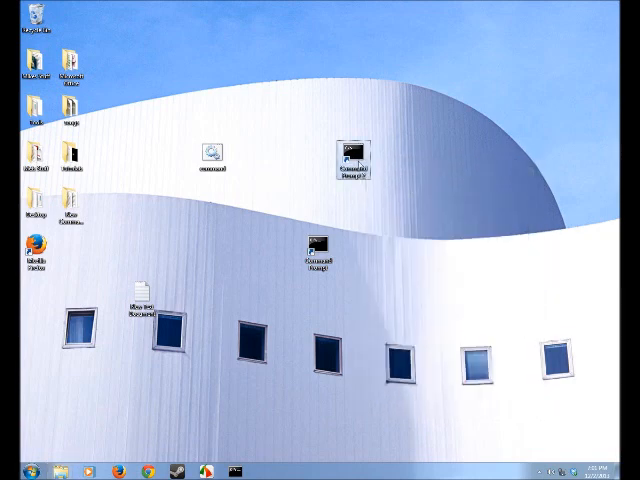
# Step: Launch Command Prompt 2 as administrator, then close its window
pyautogui.doubleClick(352, 155)
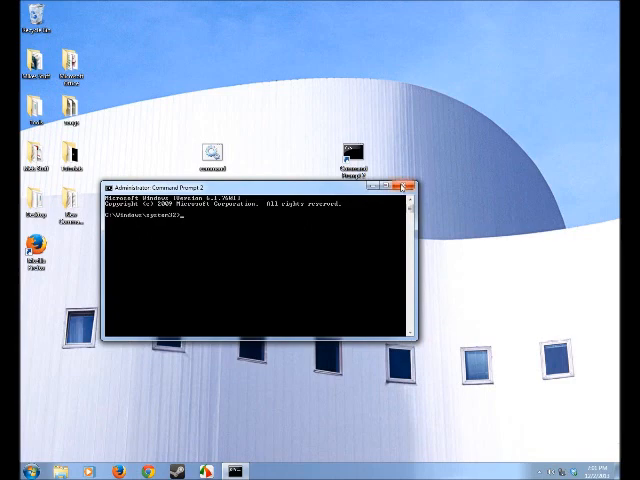
pyautogui.click(411, 187)
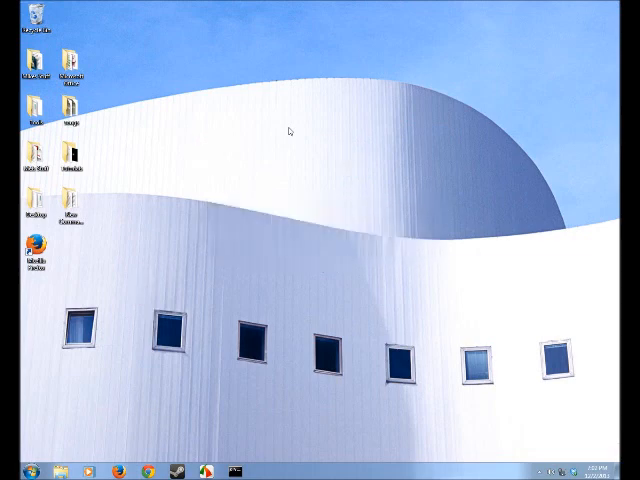
pyautogui.moveTo(114, 340)
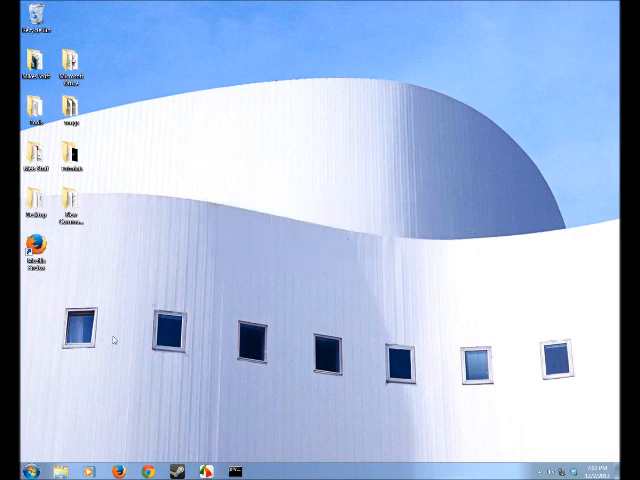